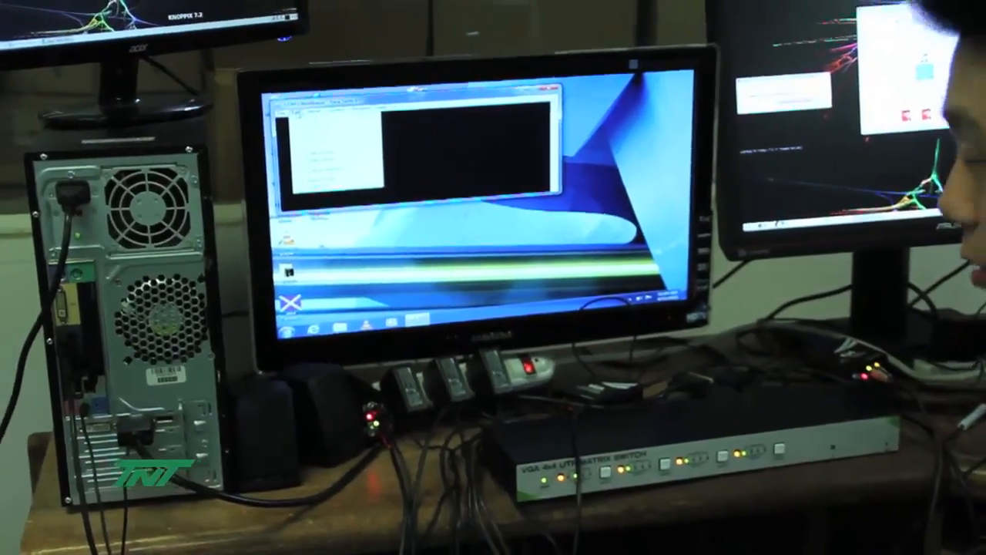
# Set New-line Receive to LF with Local echo ticked, and confirm the terminal setup
pyautogui.click(353, 212)
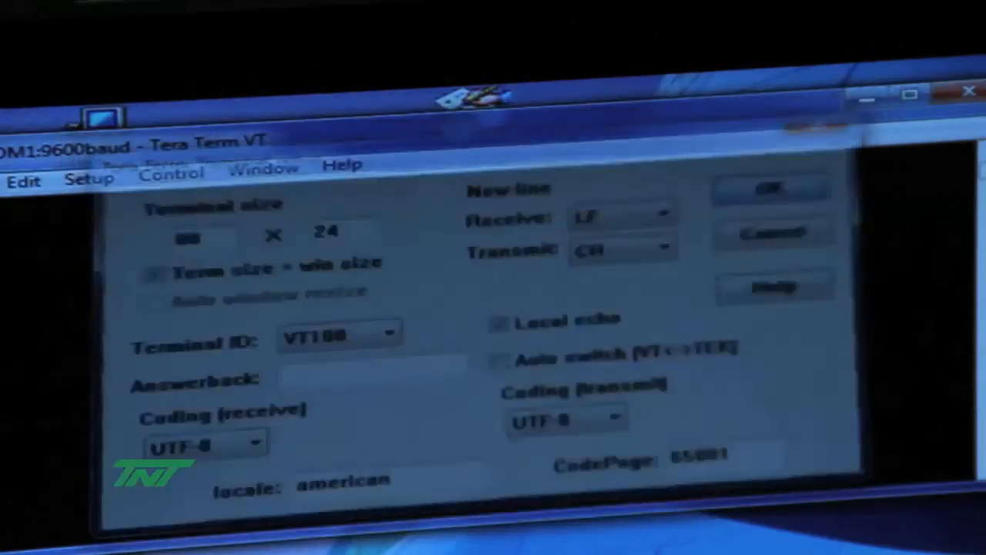
pyautogui.click(772, 188)
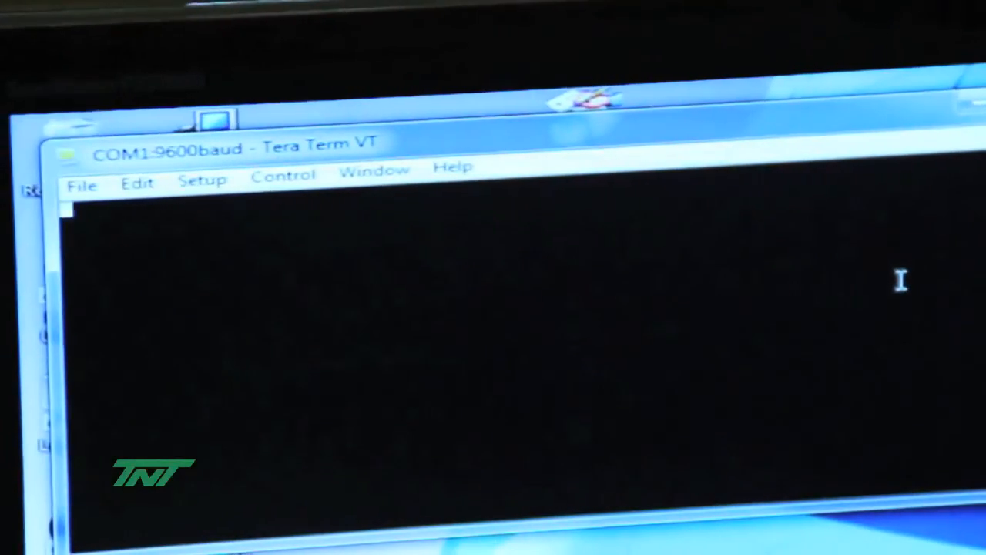